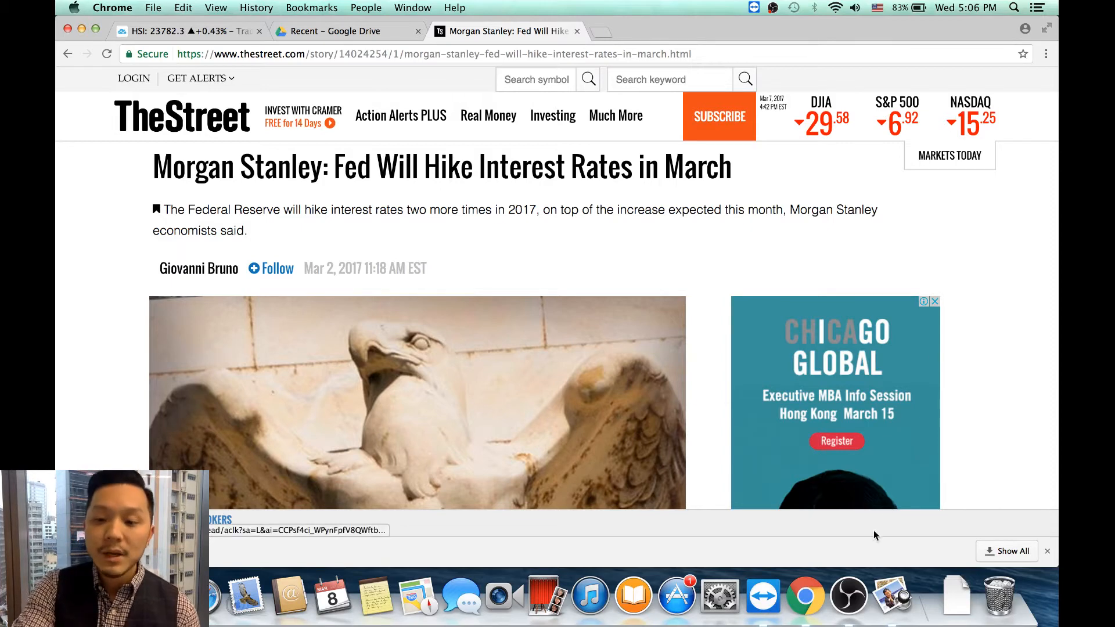
mouse_move(803, 591)
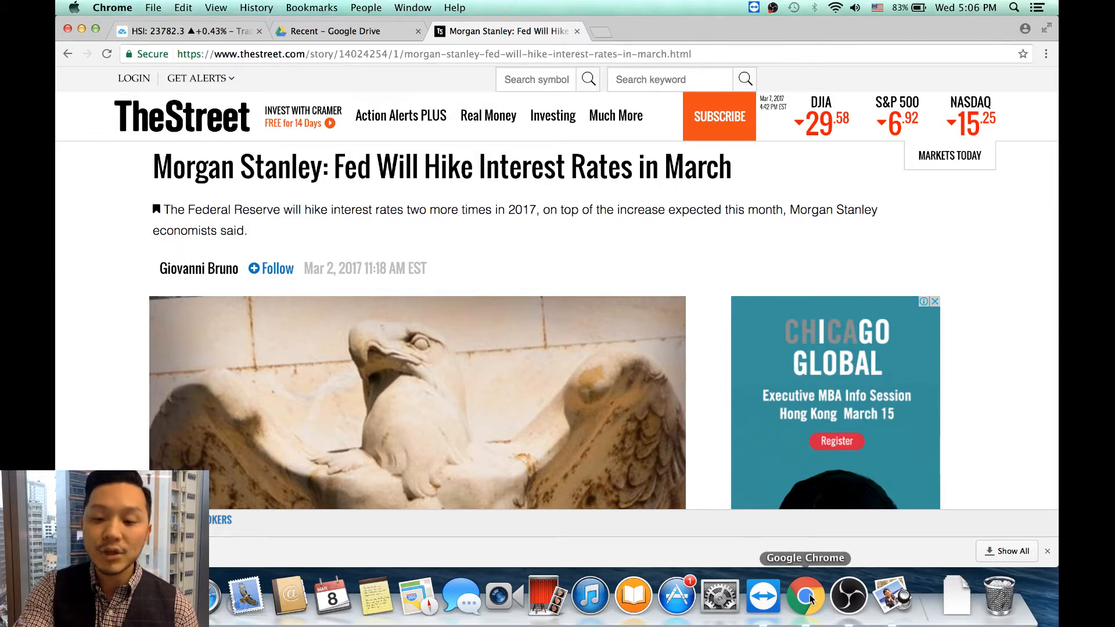
left_click(890, 595)
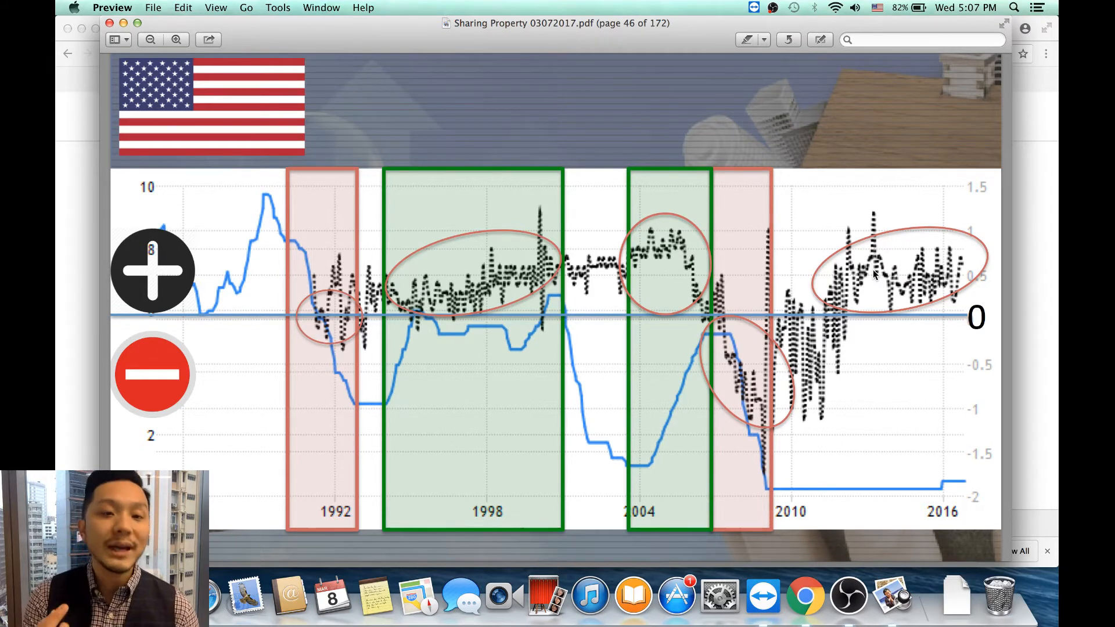
mouse_move(844, 179)
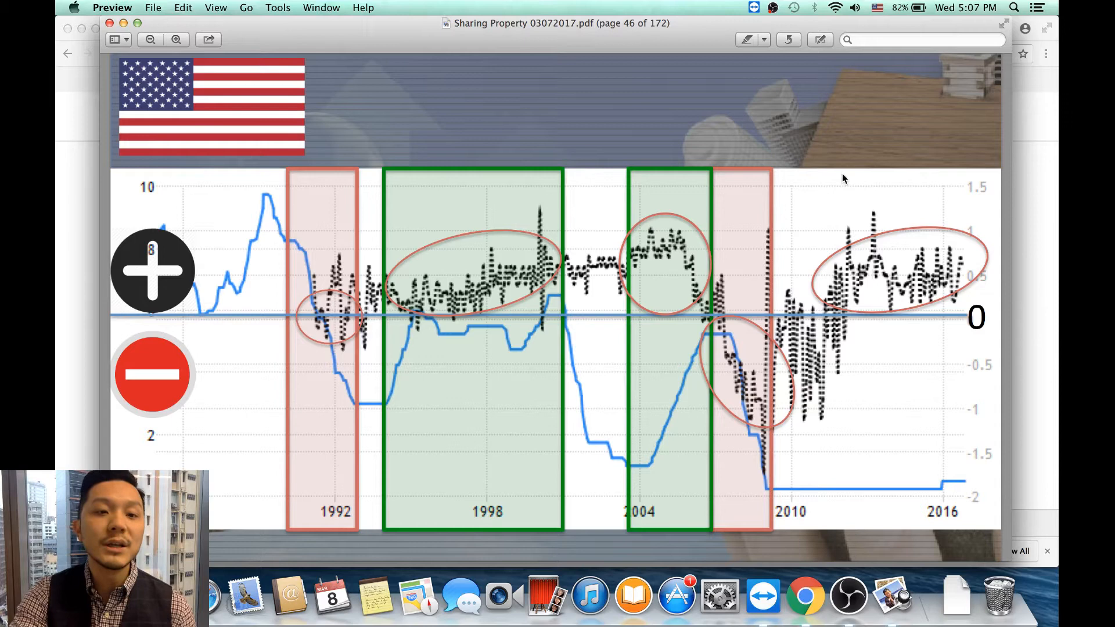
mouse_move(688, 264)
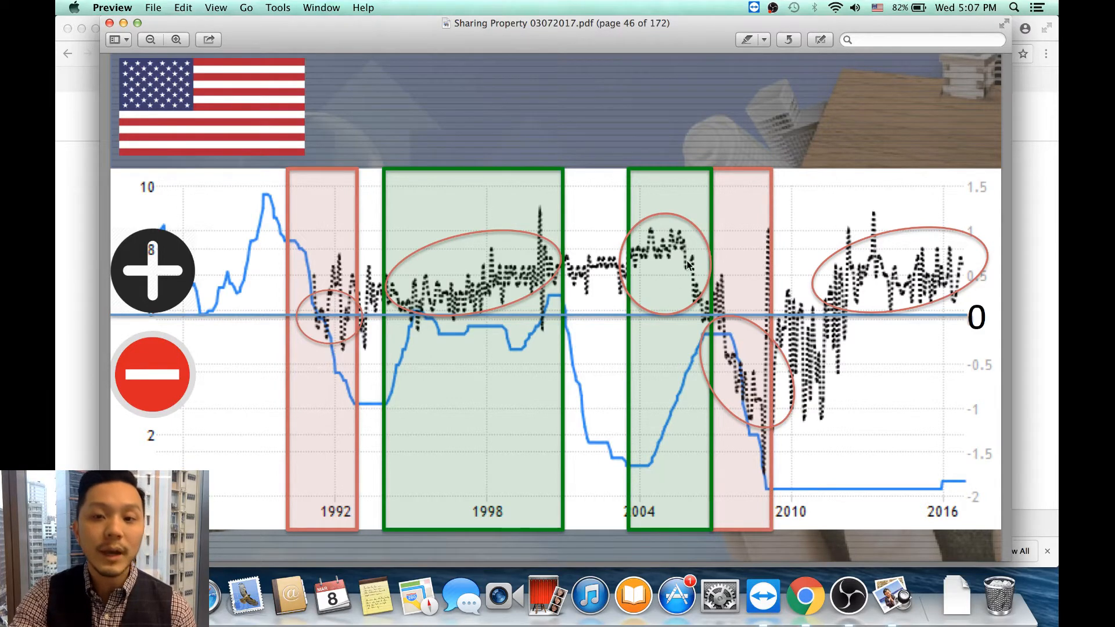
mouse_move(417, 364)
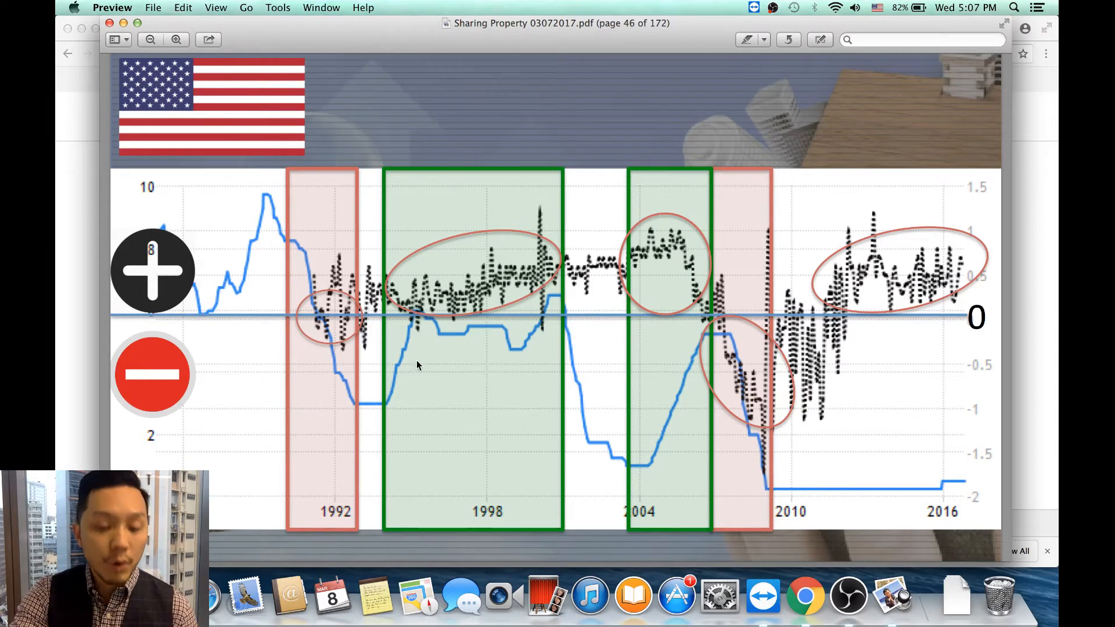
mouse_move(483, 356)
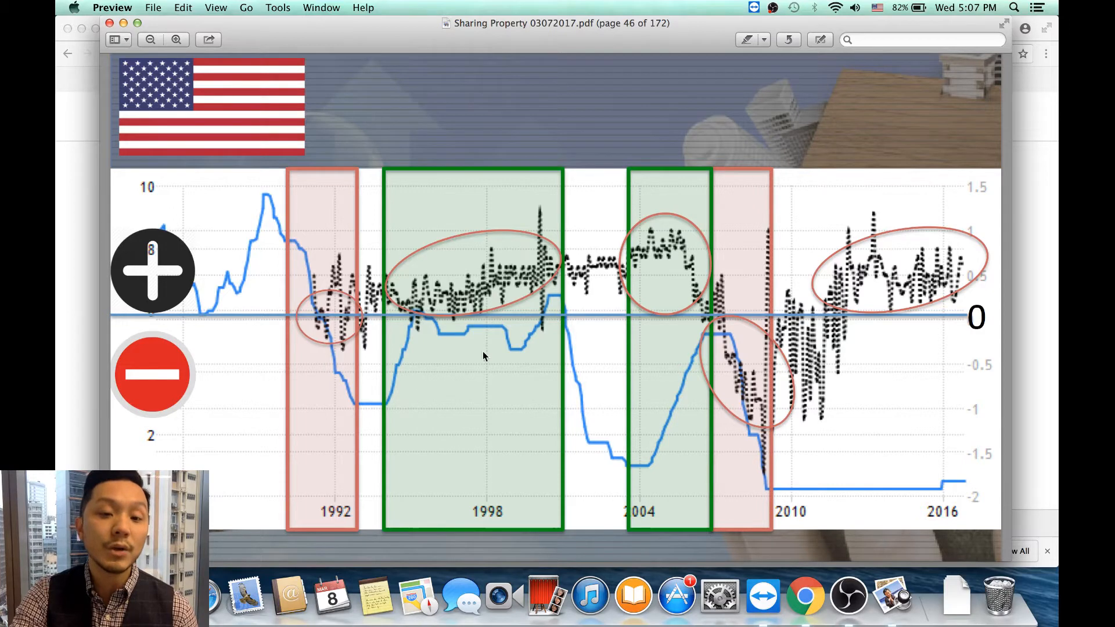
mouse_move(568, 293)
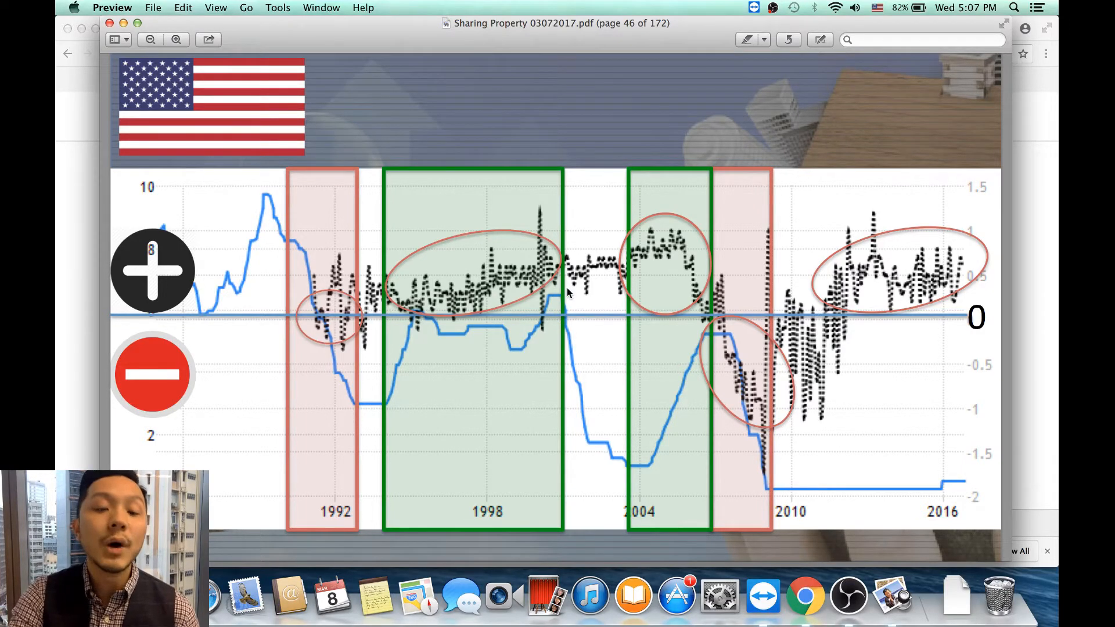
mouse_move(493, 339)
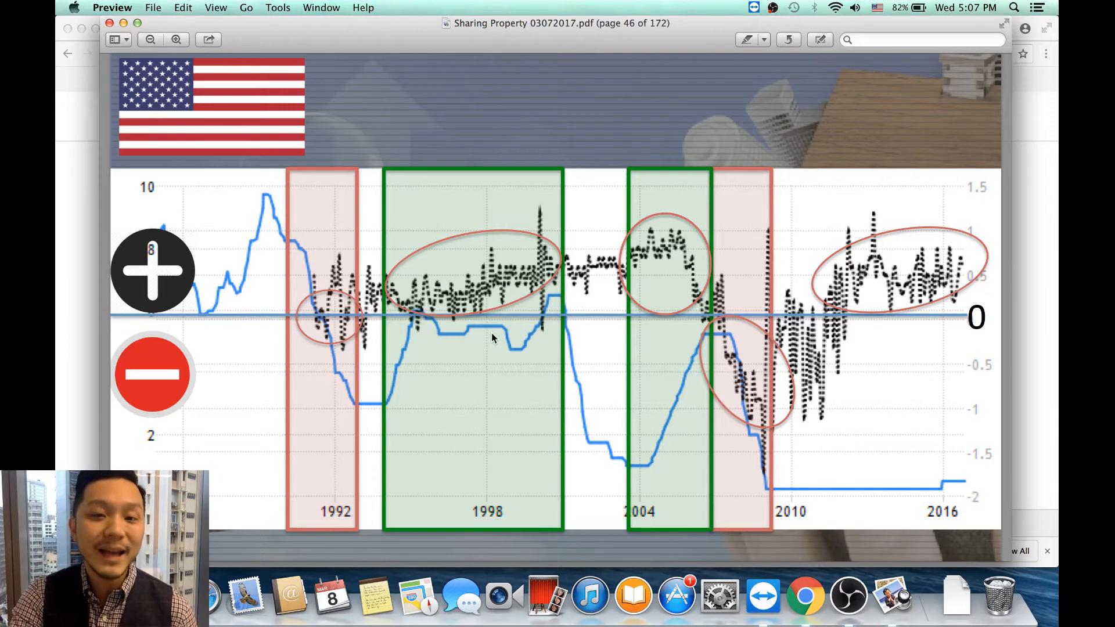
mouse_move(480, 314)
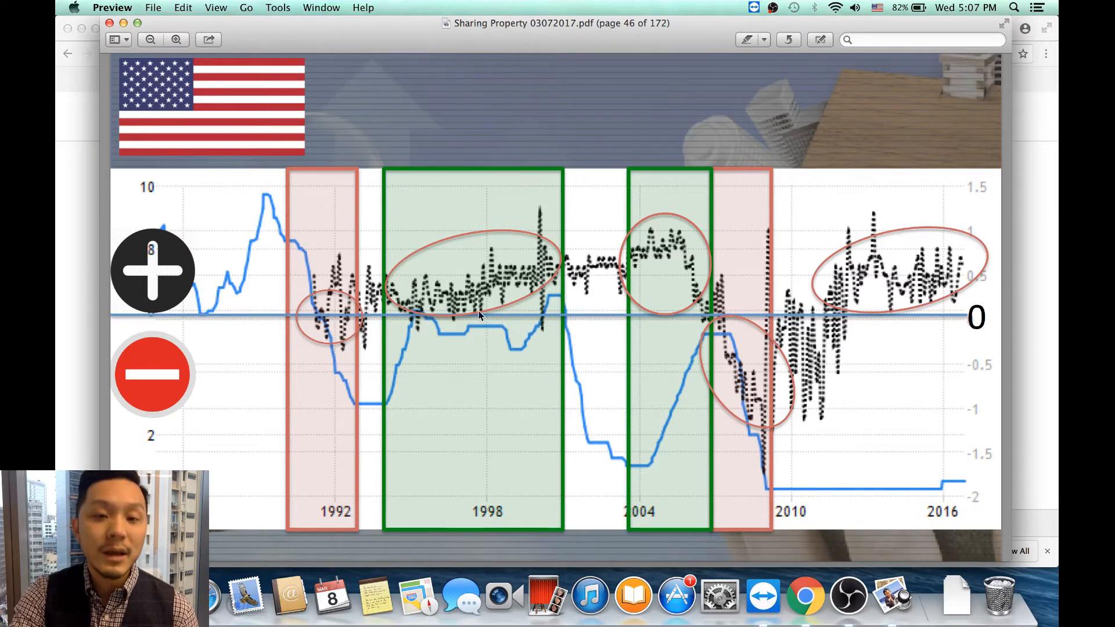
mouse_move(686, 302)
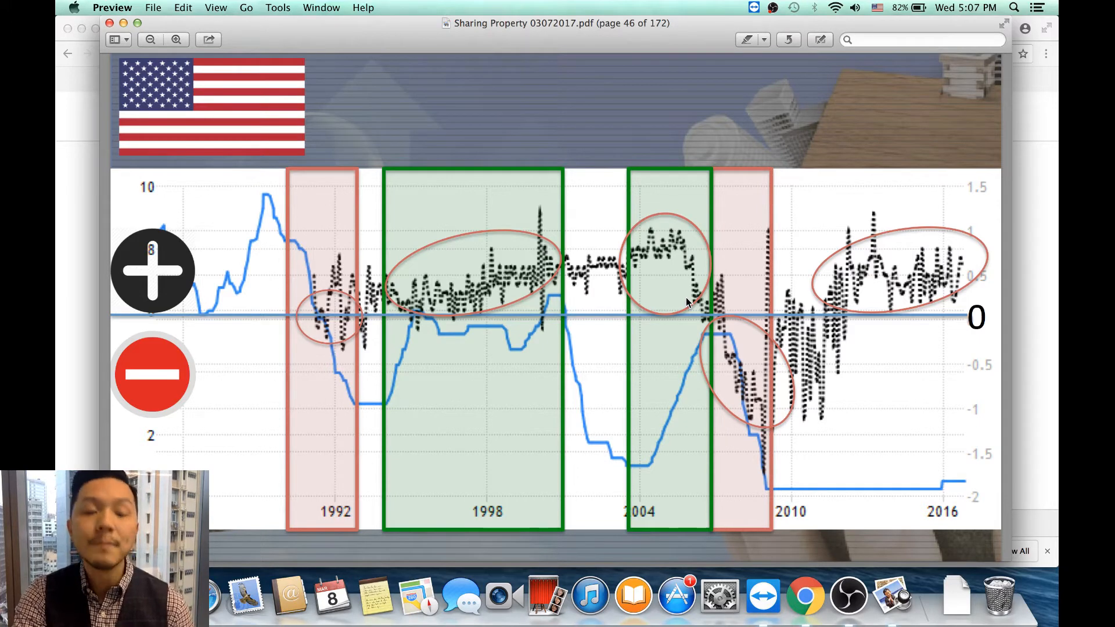
mouse_move(298, 220)
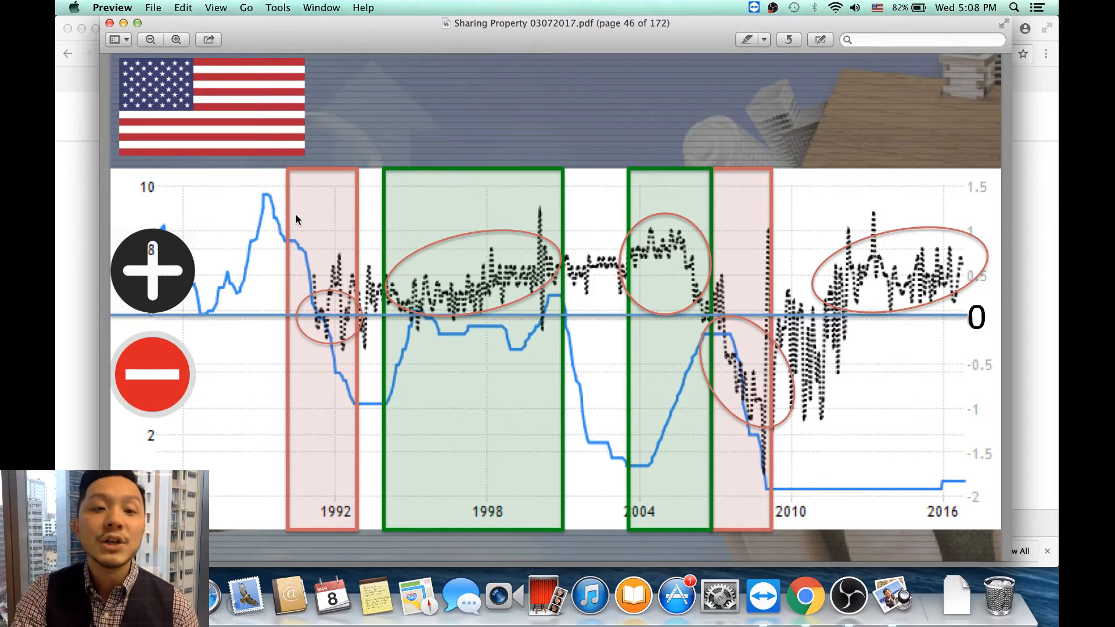
mouse_move(355, 385)
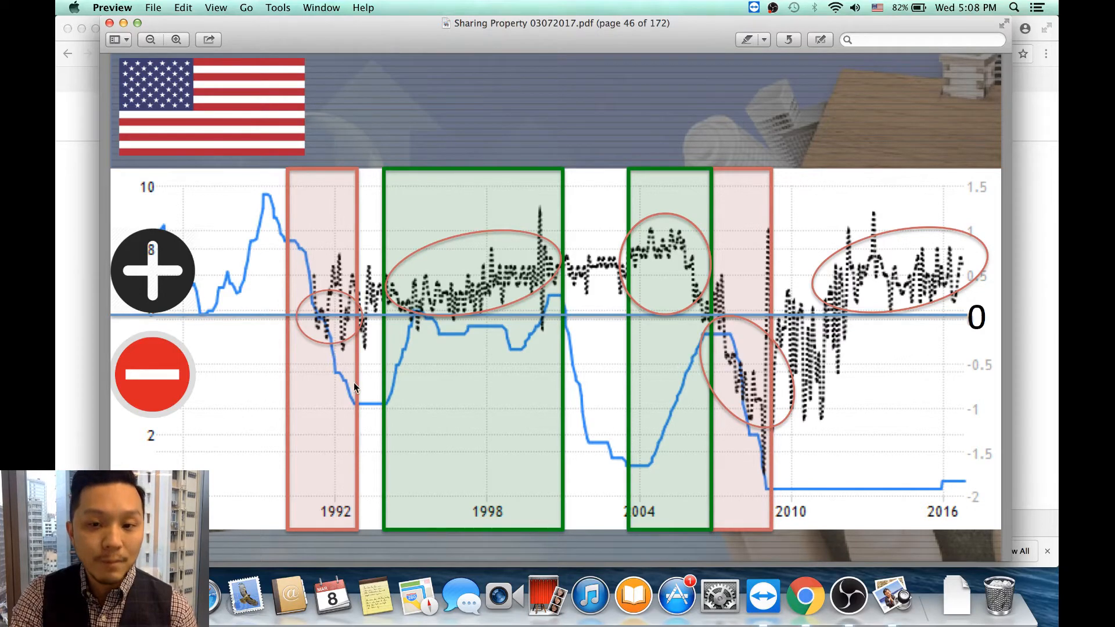
mouse_move(356, 404)
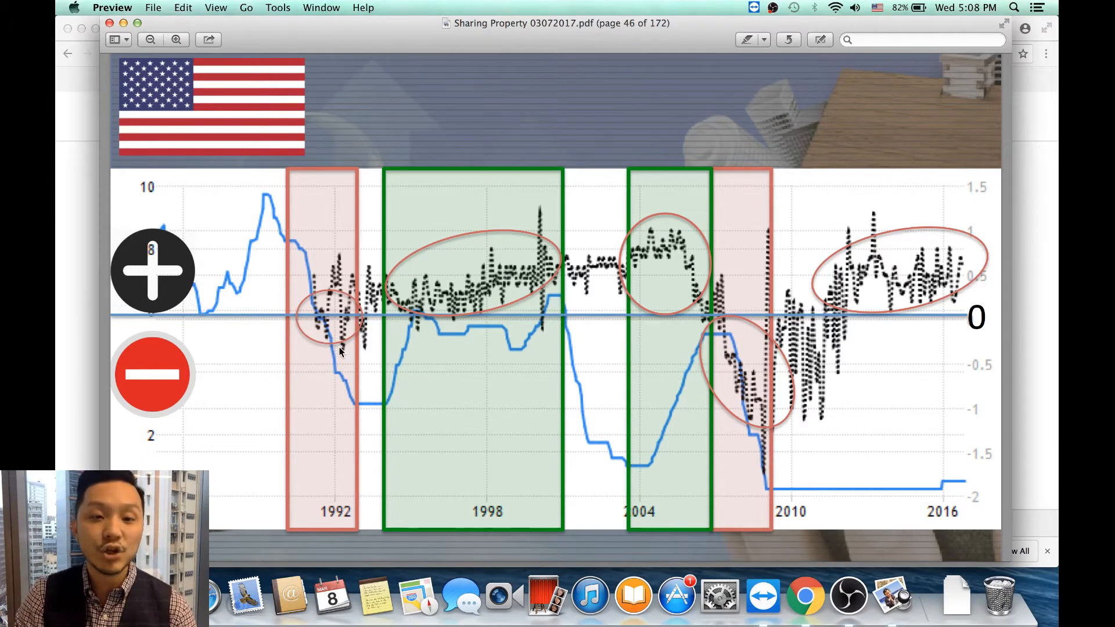
mouse_move(342, 329)
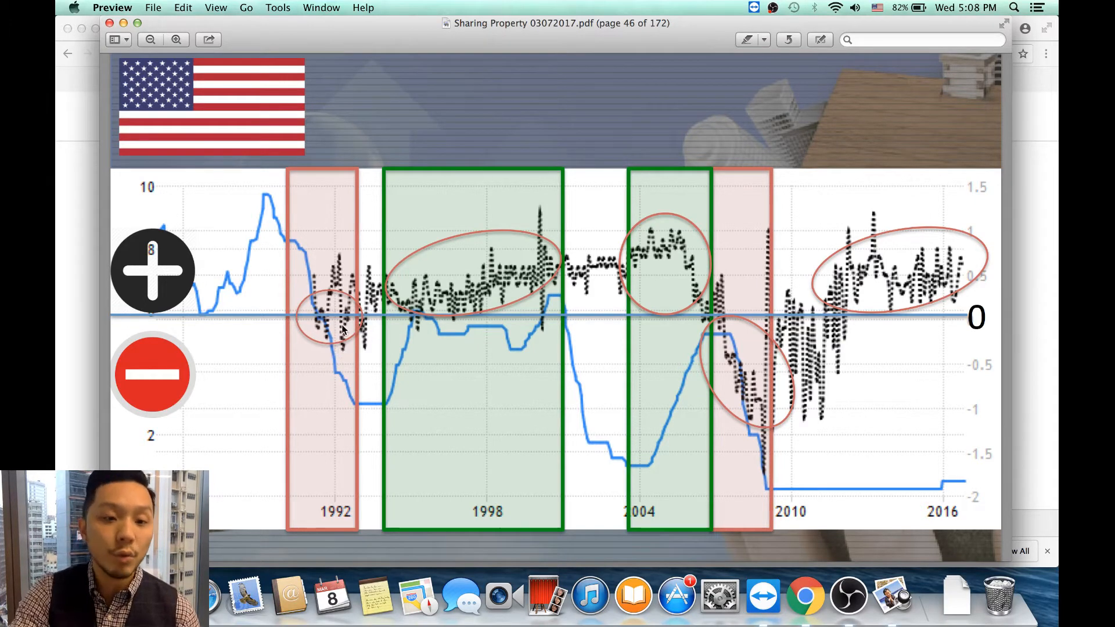
mouse_move(736, 355)
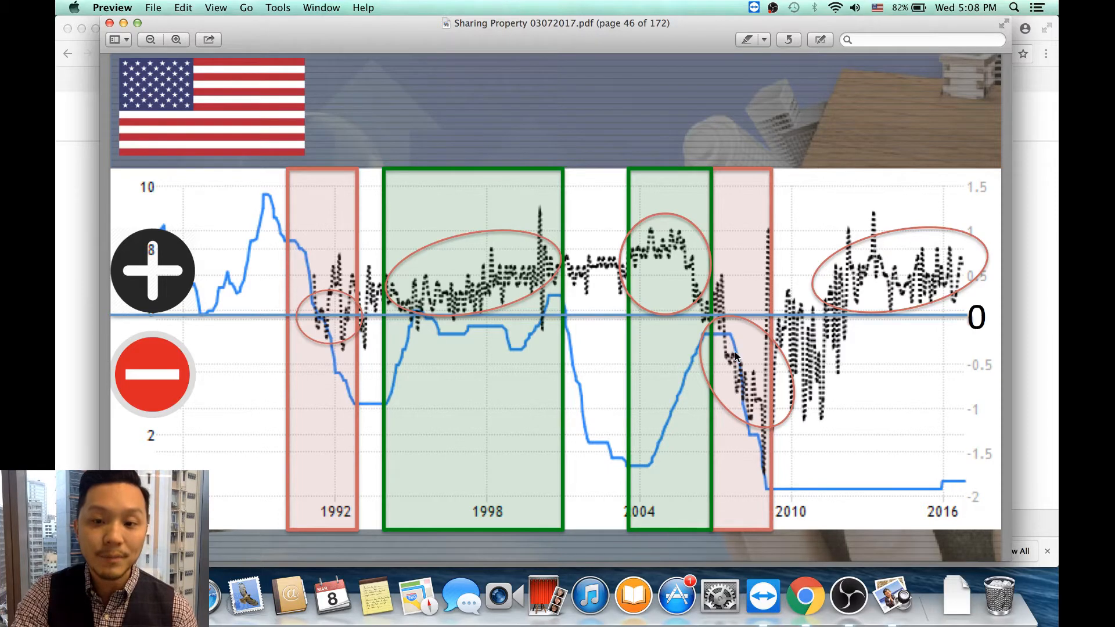
mouse_move(771, 467)
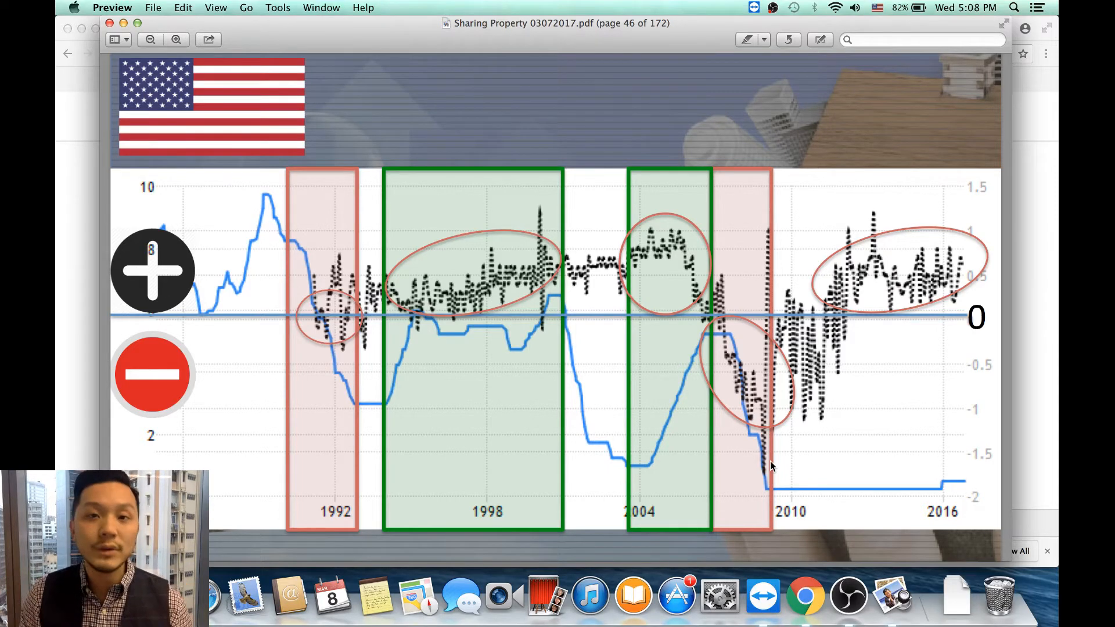